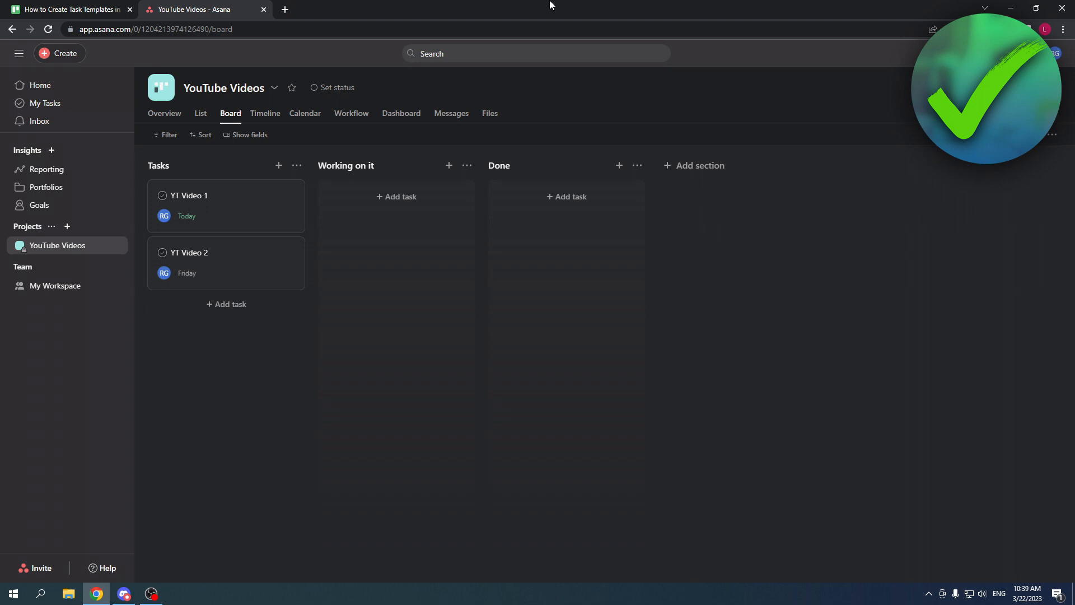
From the YouTube Videos board, add a new task template via Customize > Task Templates
left_click(41, 85)
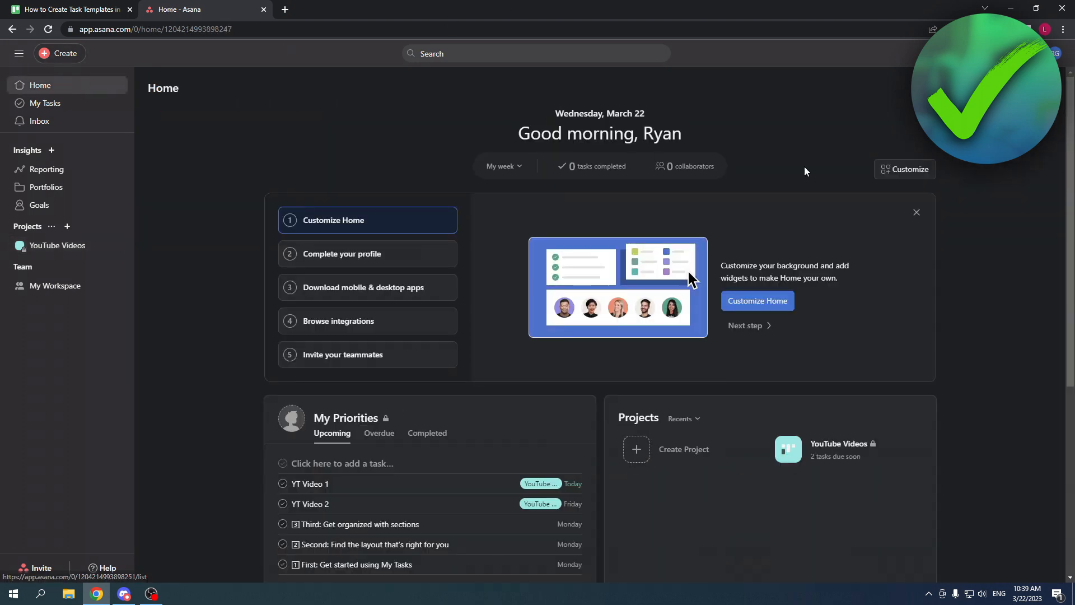
left_click(57, 246)
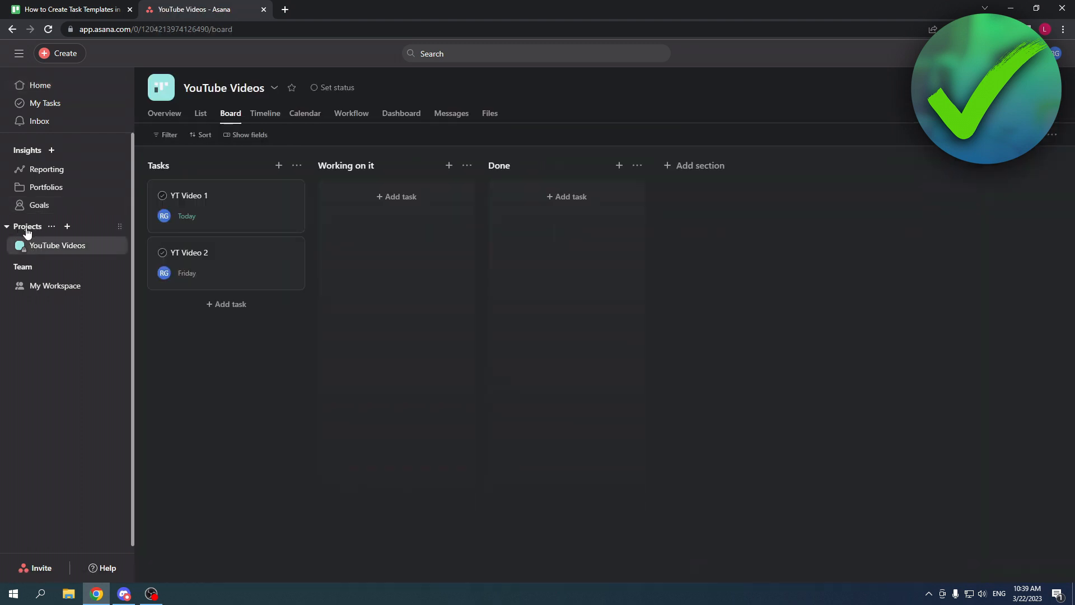
mouse_move(277, 236)
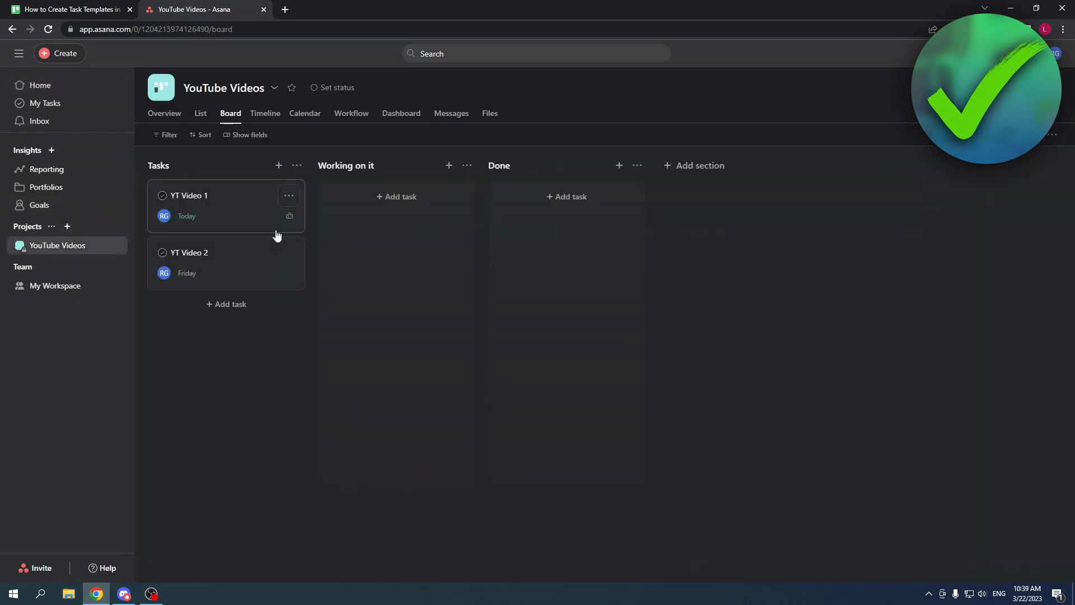
mouse_move(866, 199)
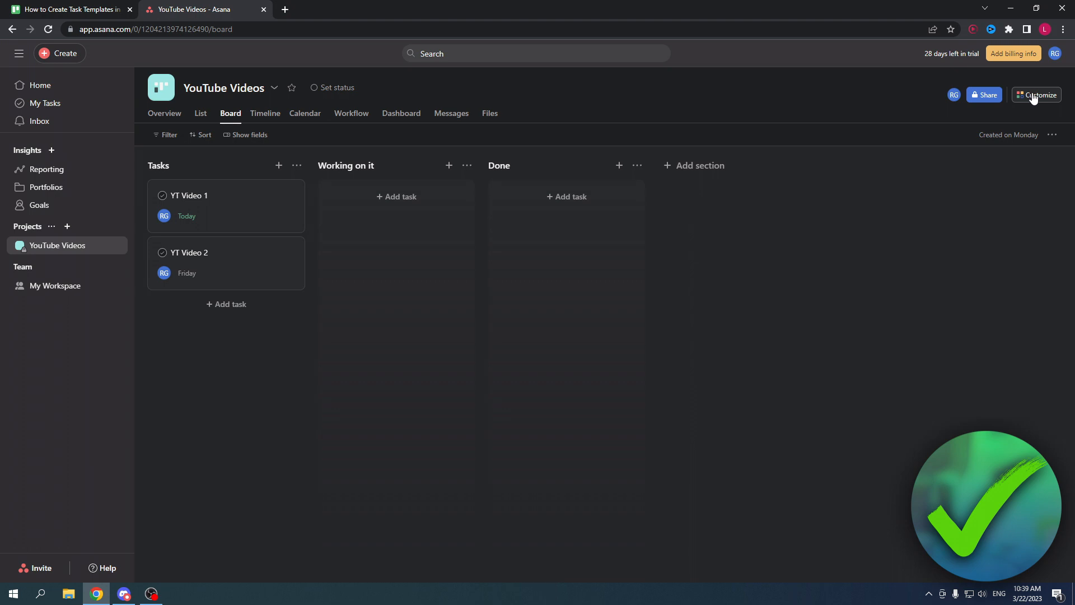
left_click(1038, 94)
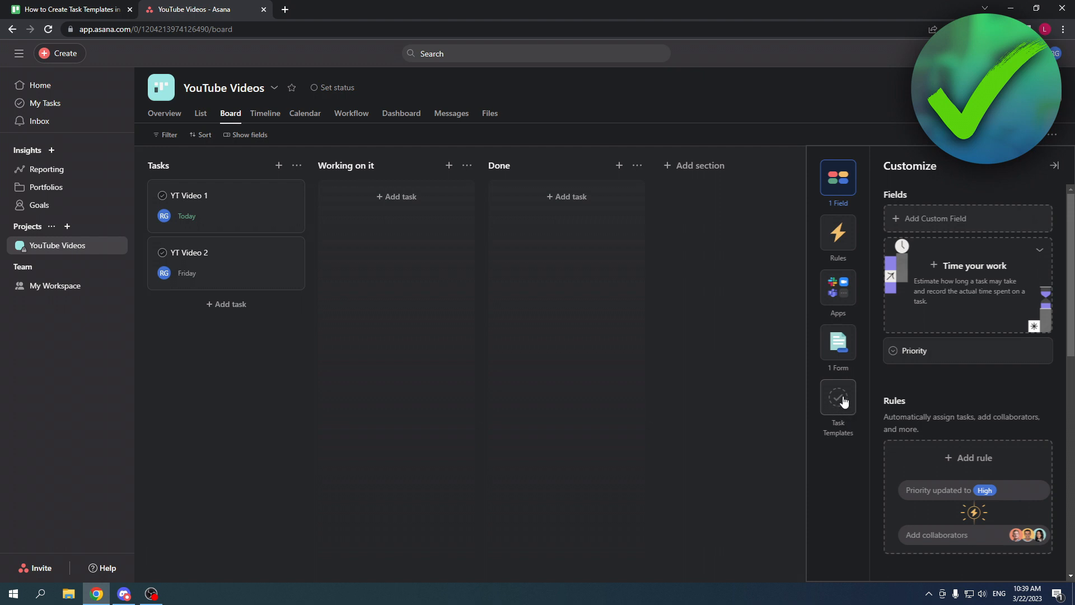
left_click(838, 401)
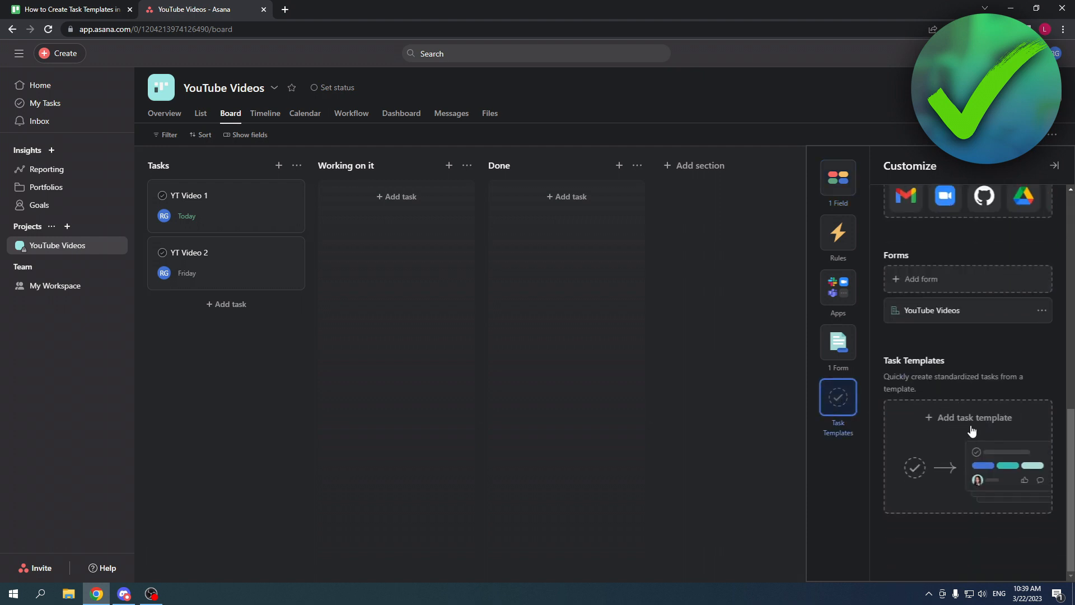
left_click(974, 416)
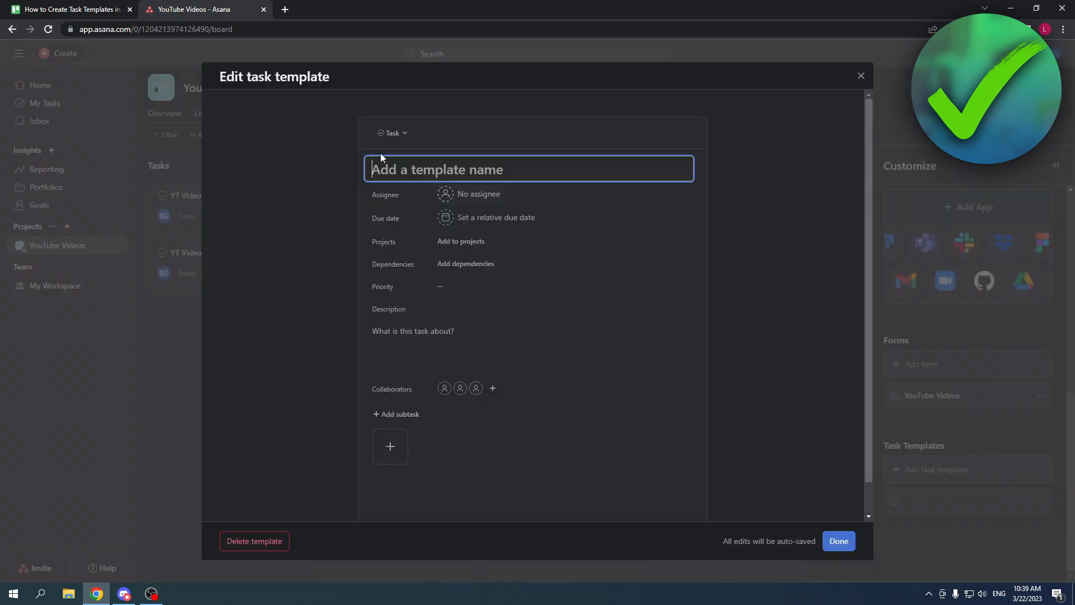
left_click(392, 132)
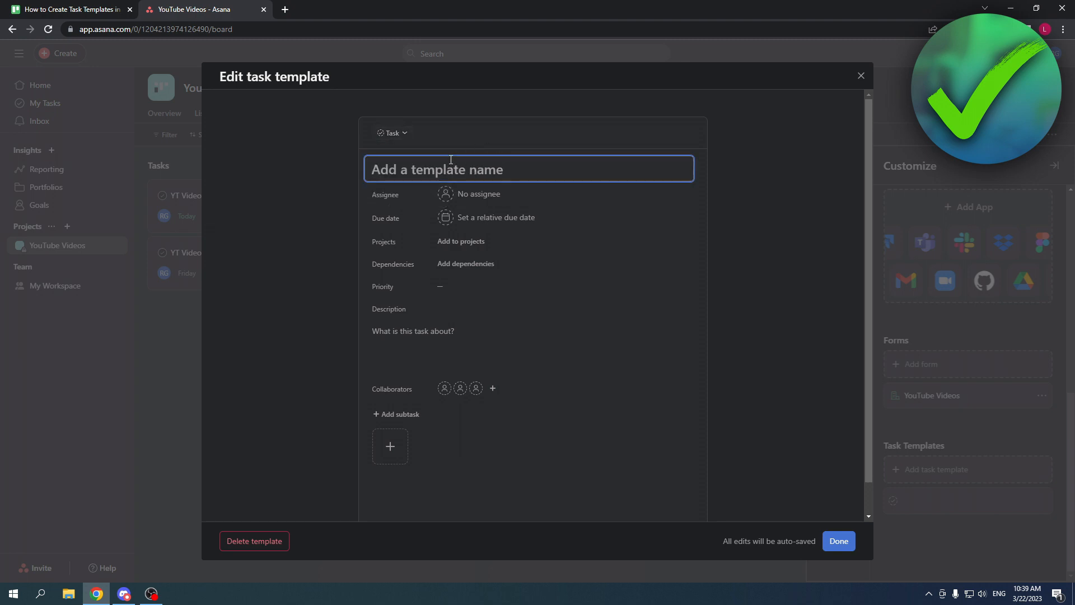
mouse_move(481, 155)
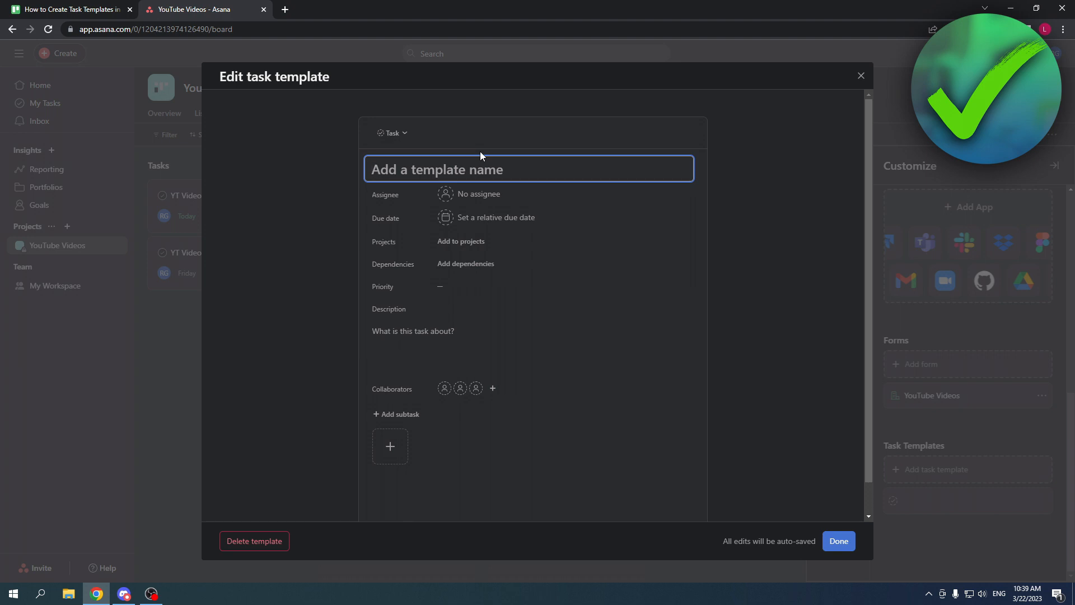
type("YouTube Video Template")
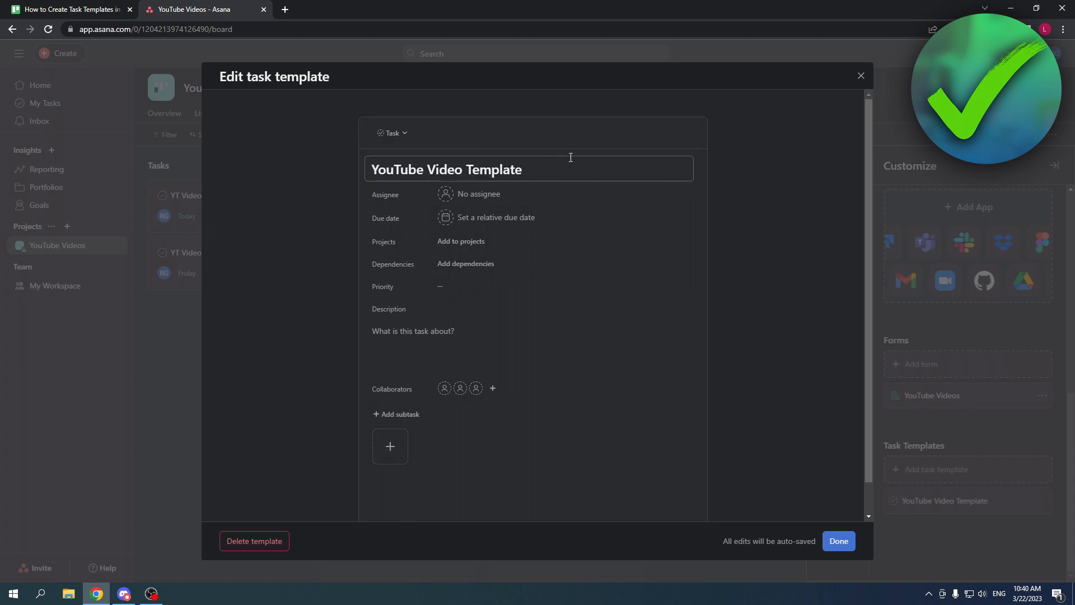
left_click(478, 193)
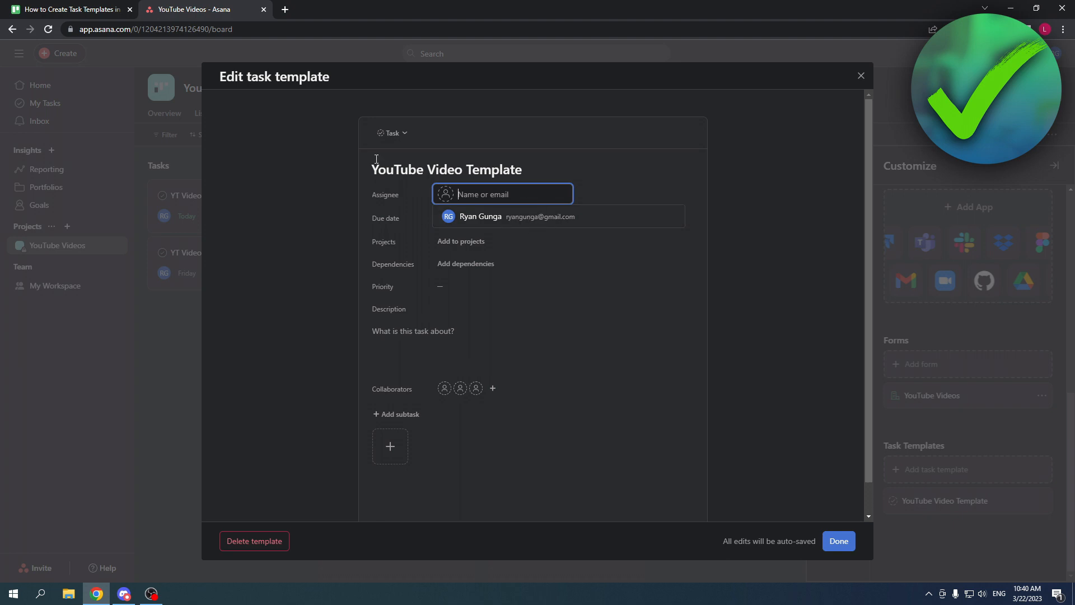
left_click(480, 216)
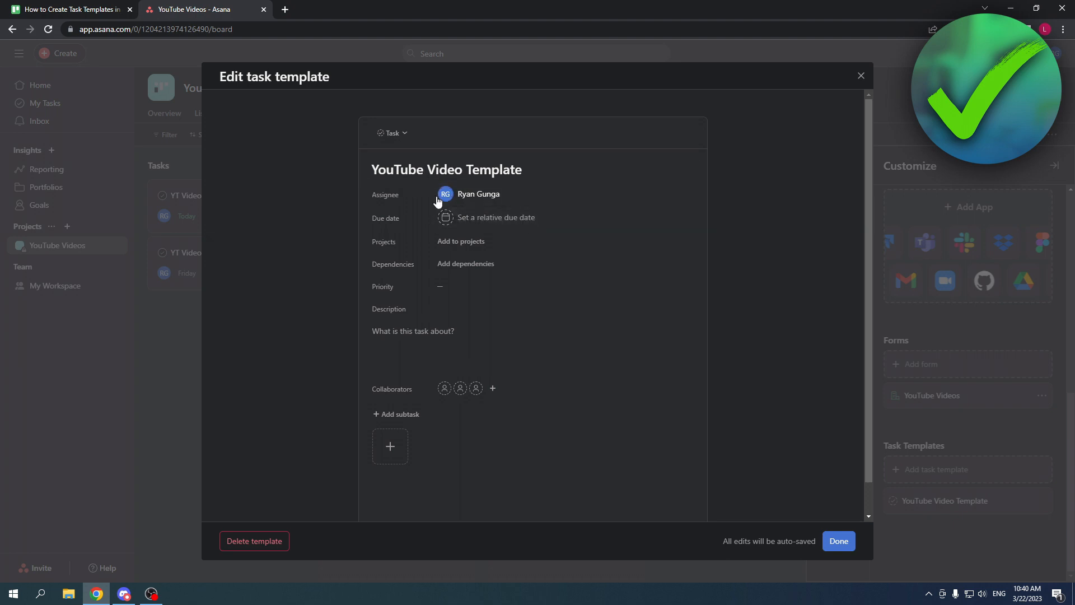
mouse_move(478, 193)
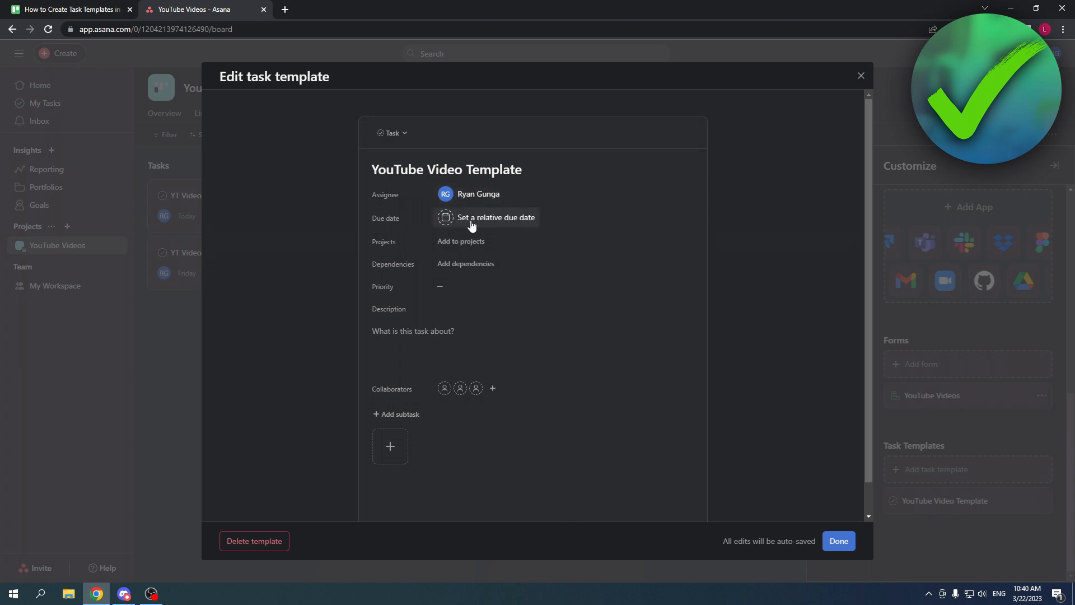
Set a due date relative to task creation and start adding the template to a project
left_click(495, 218)
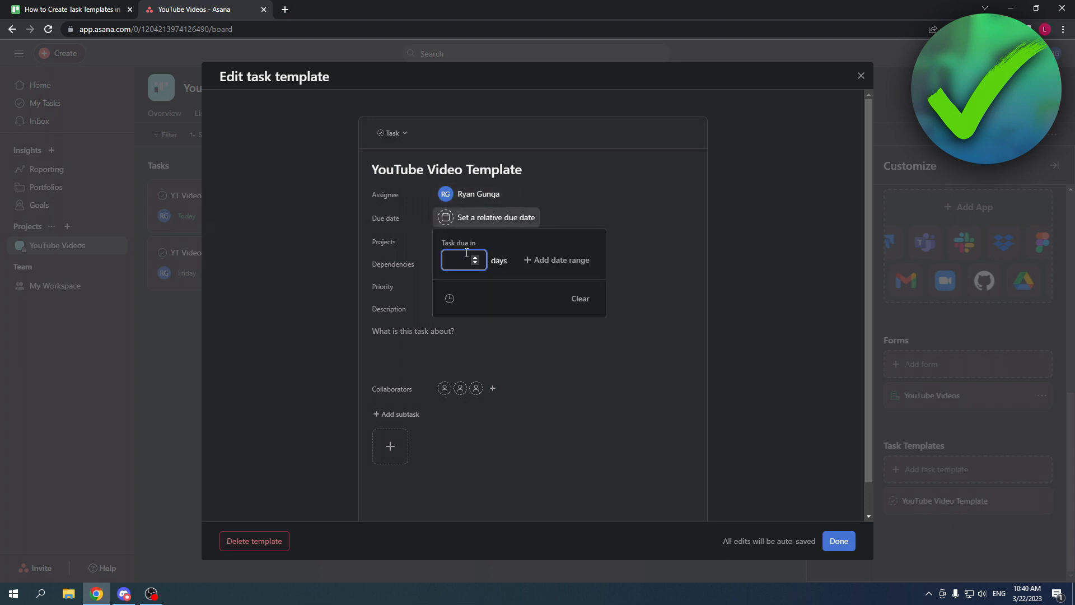
type("4")
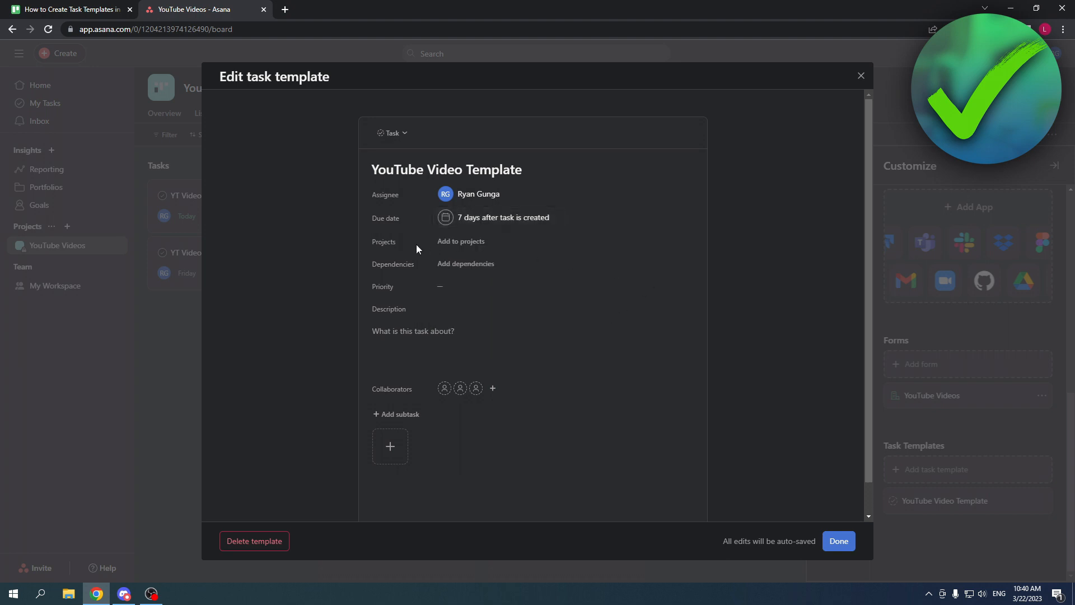
left_click(461, 241)
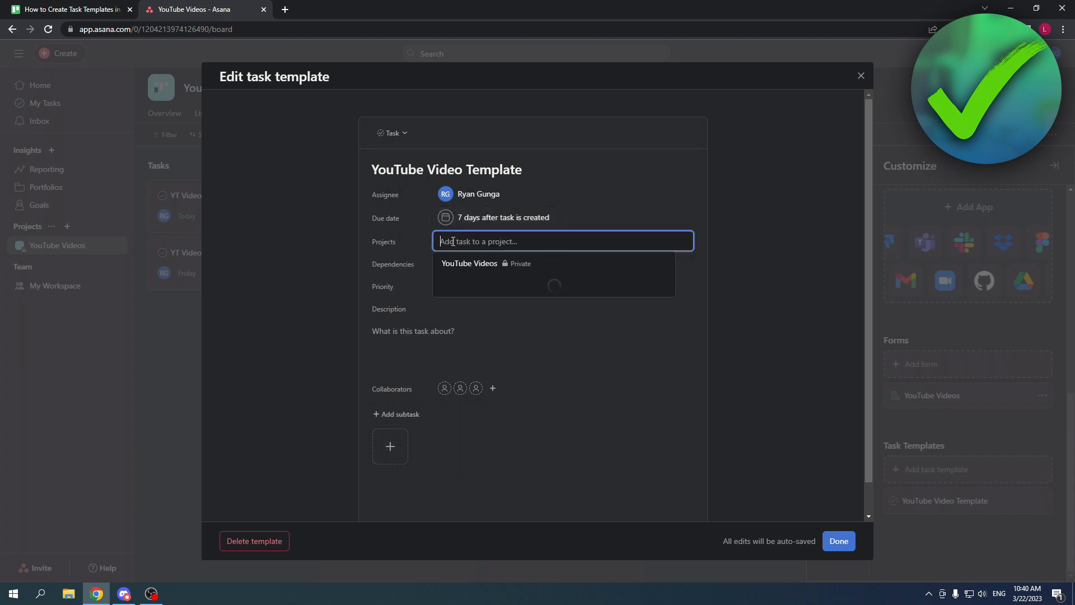
Add the template to the YouTube Videos project's Tasks section, leaving Priority empty
left_click(470, 263)
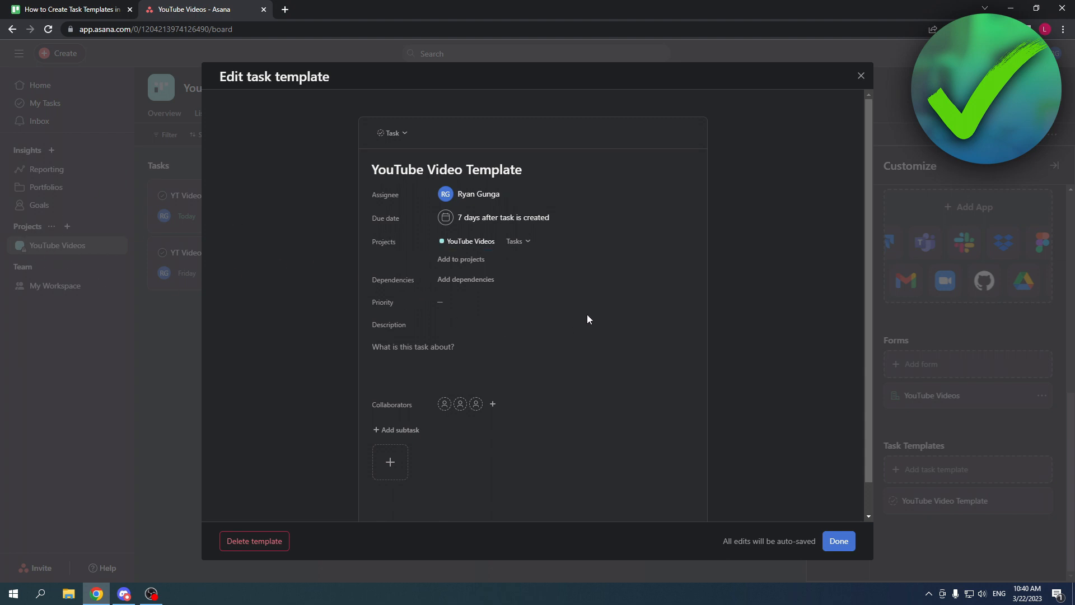
left_click(517, 241)
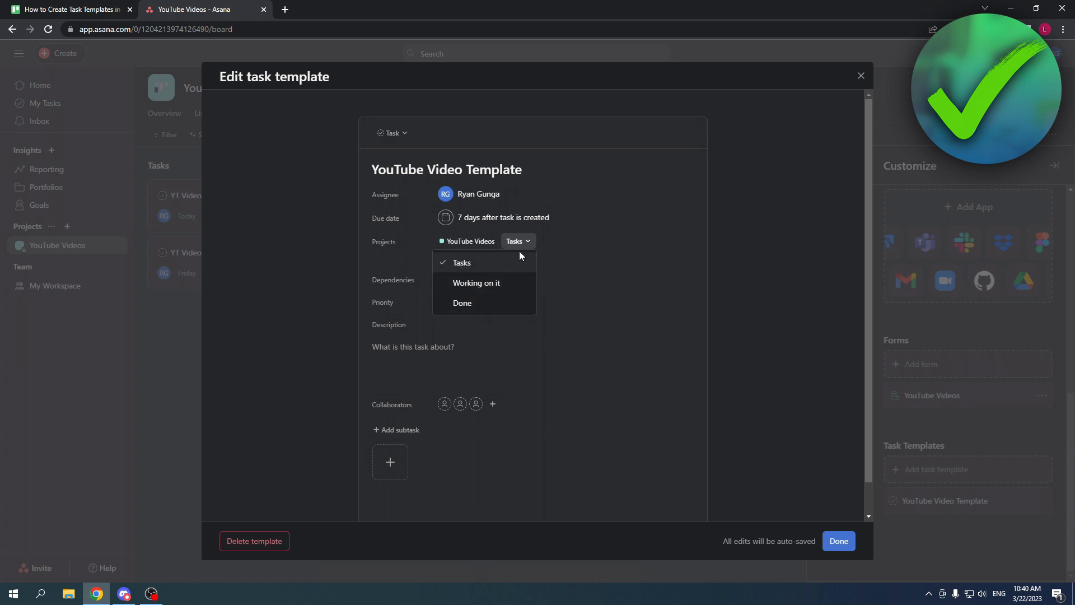
left_click(466, 301)
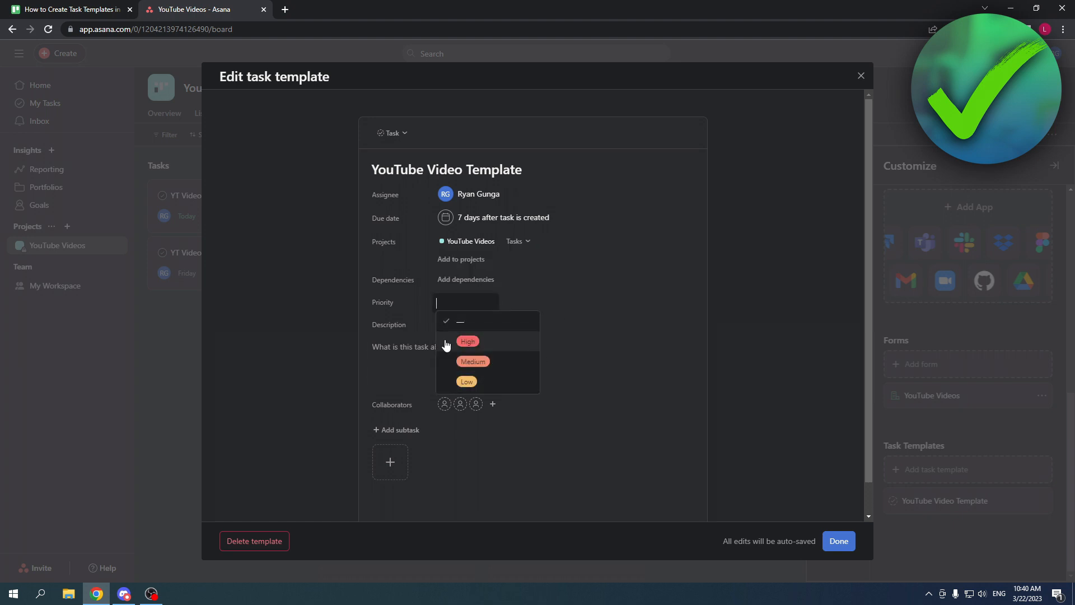
left_click(459, 321)
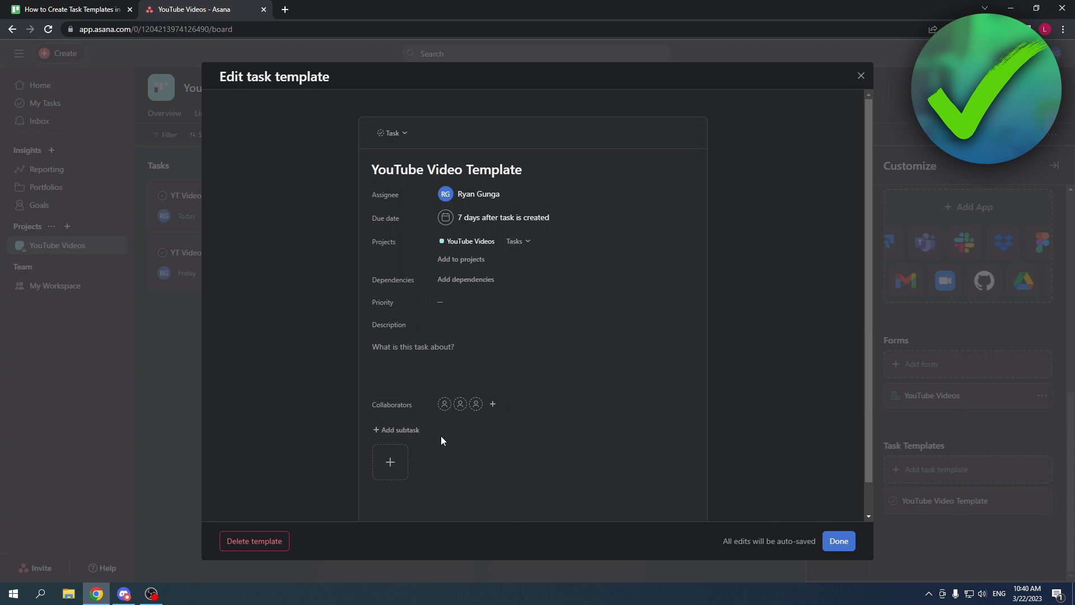
mouse_move(404, 459)
type("Upload video")
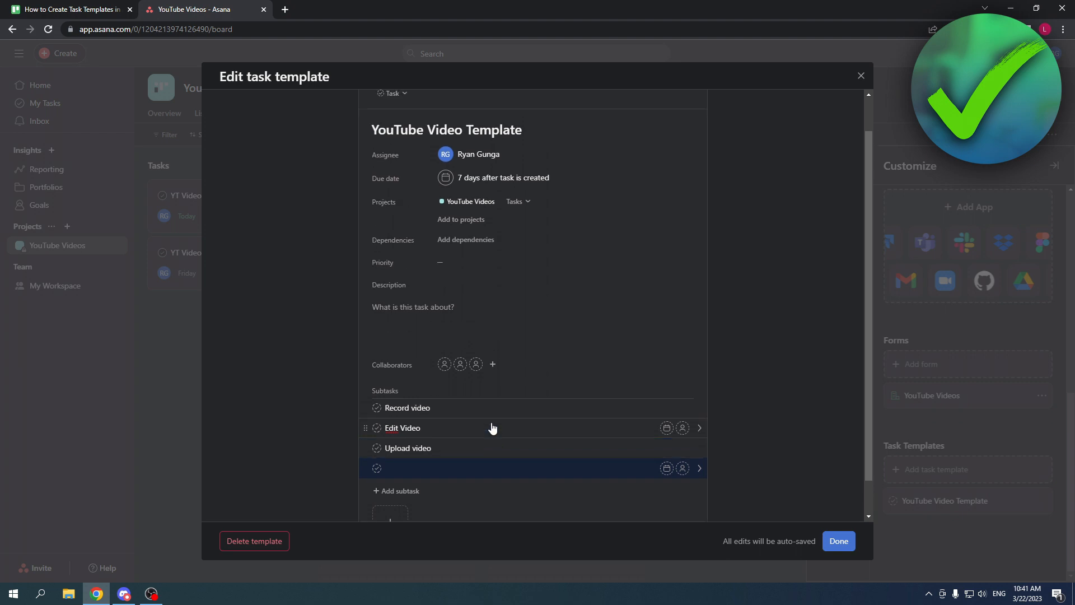
Keep the Record video, Edit Video and Upload video subtasks and close the template editor
scroll("down", 3)
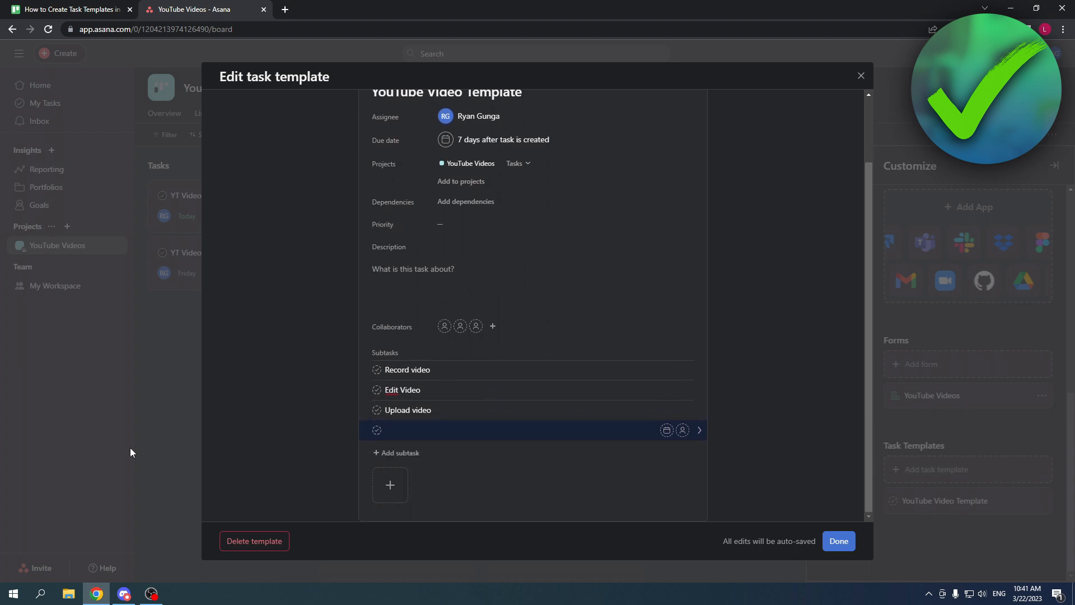
left_click(838, 541)
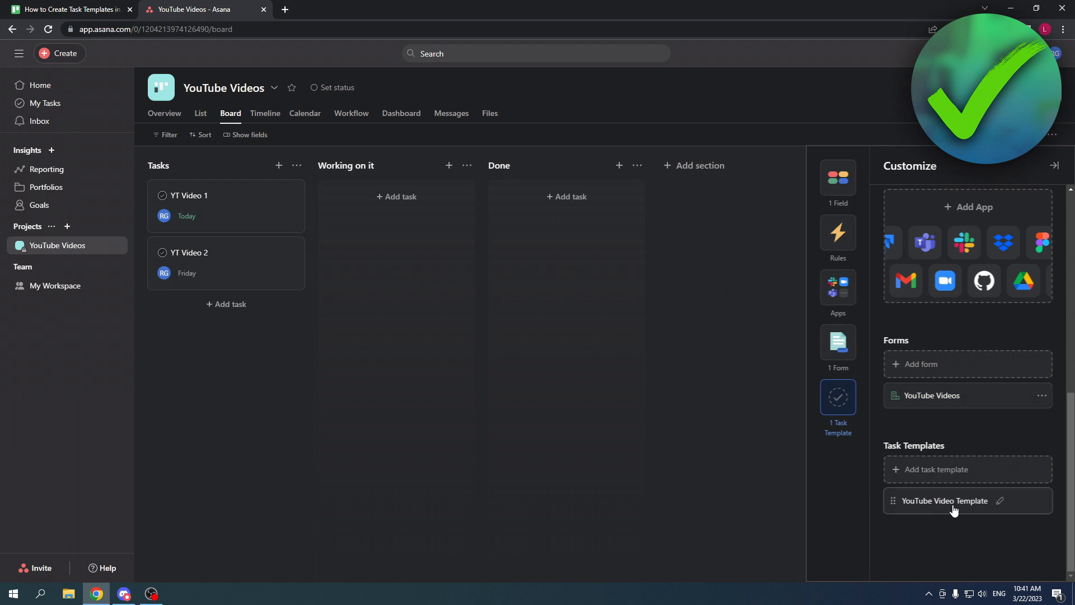
Create task 'YT Video 3' from the YouTube Video Template and show its details with three subtasks
left_click(225, 303)
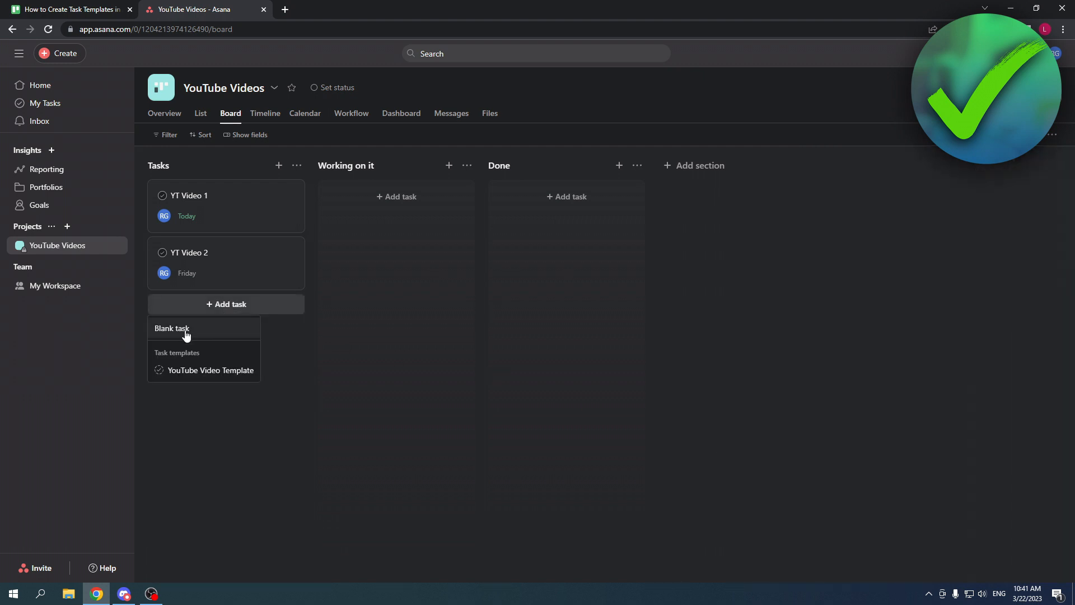
mouse_move(217, 370)
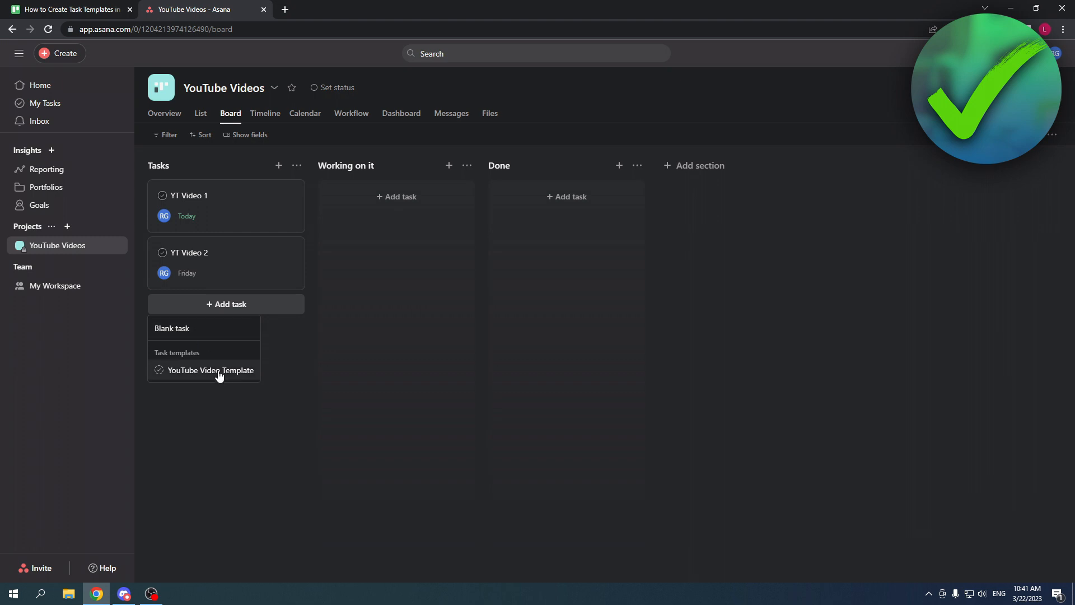
left_click(211, 370)
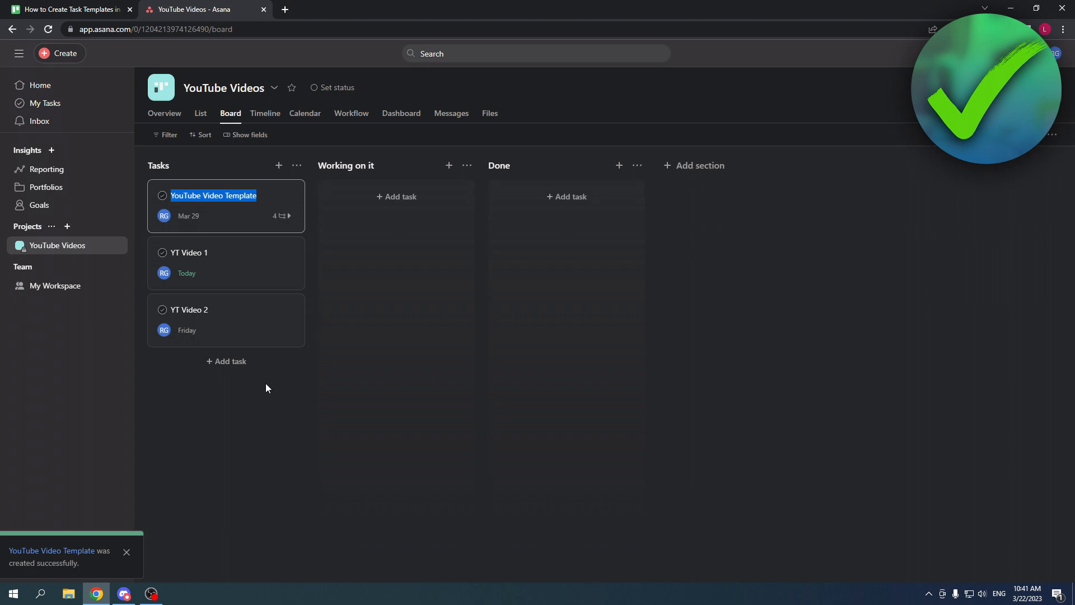
type("YT")
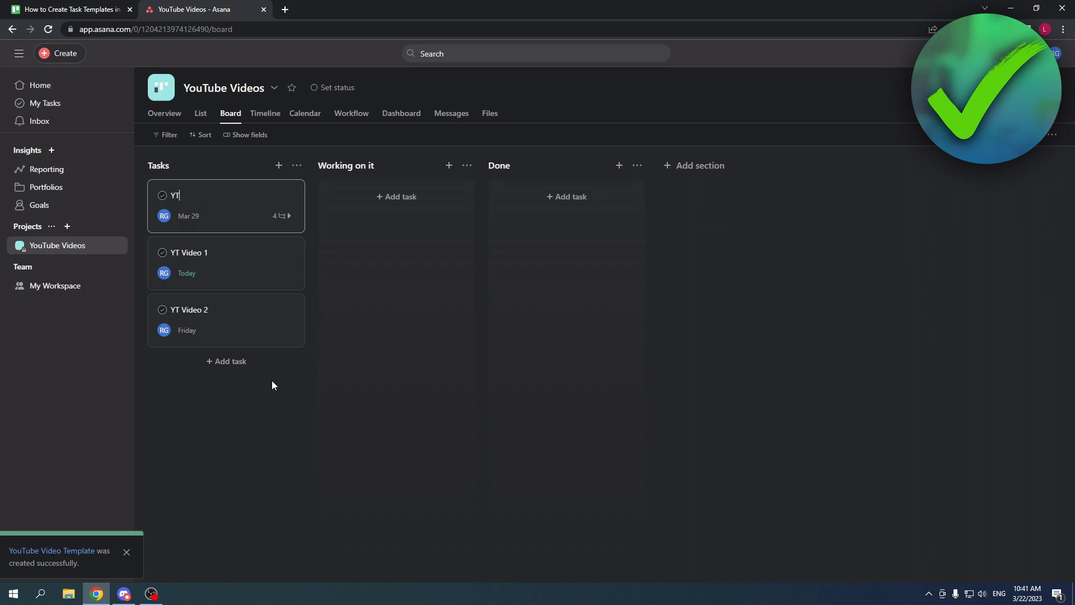
key("Enter")
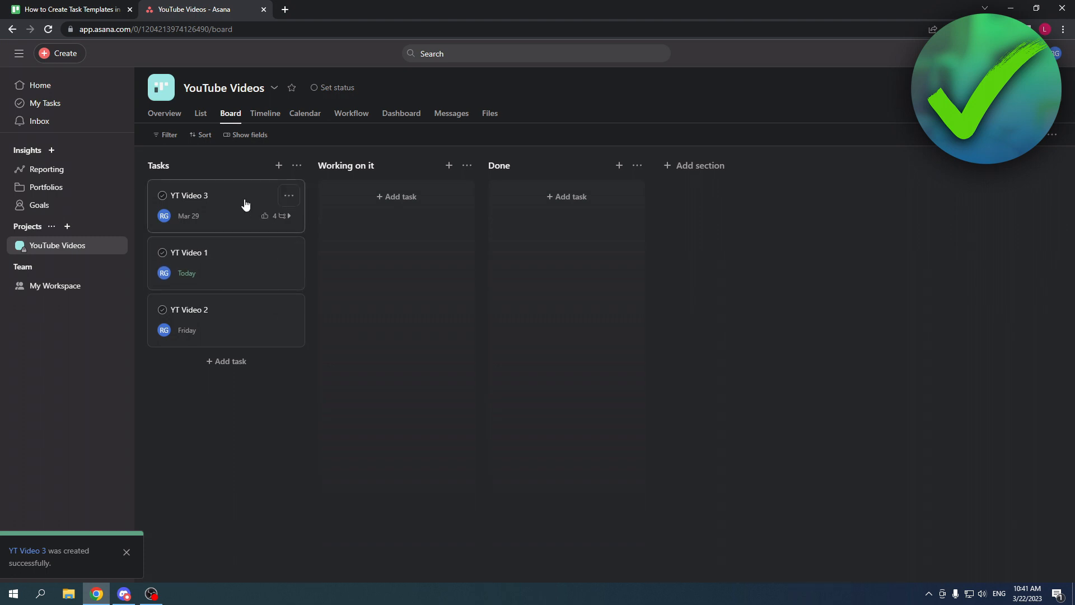
left_click(188, 195)
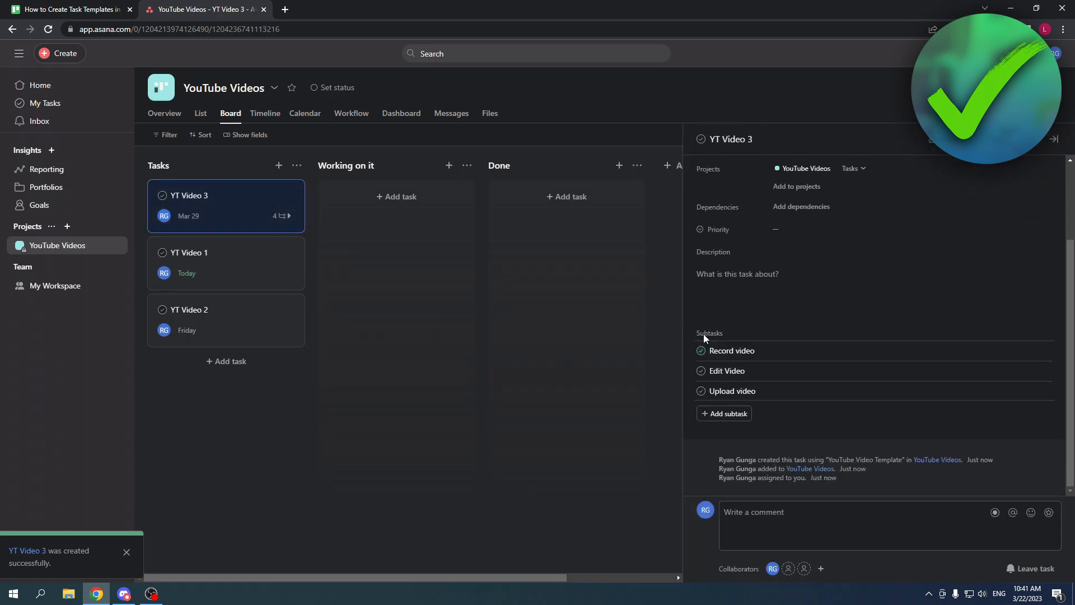
Complete the subtasks and YT Video 3 itself, then move its card into the Done column
left_click(700, 391)
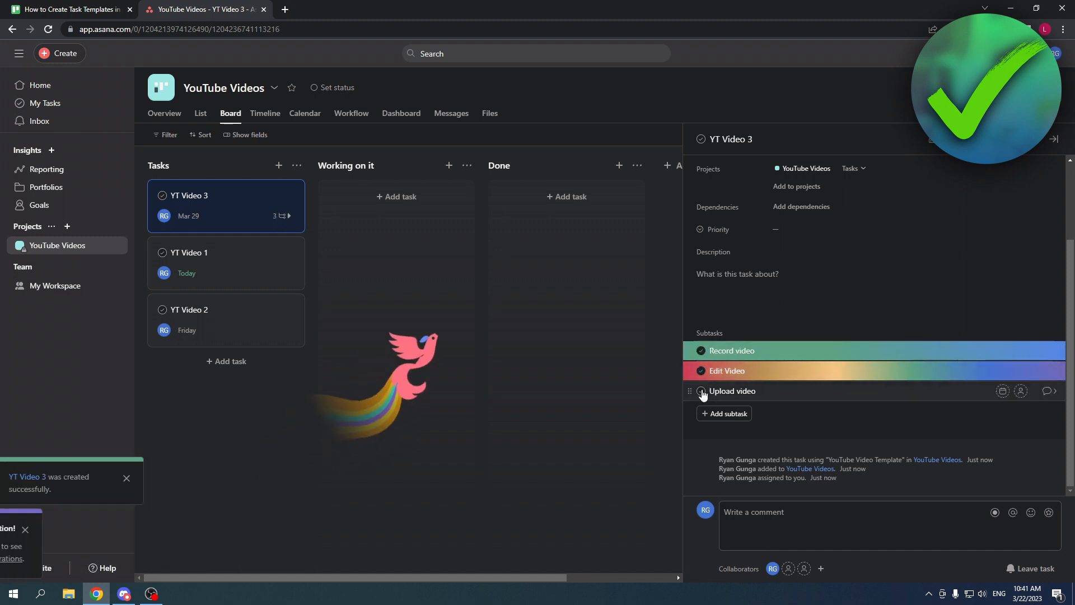
left_click(700, 391)
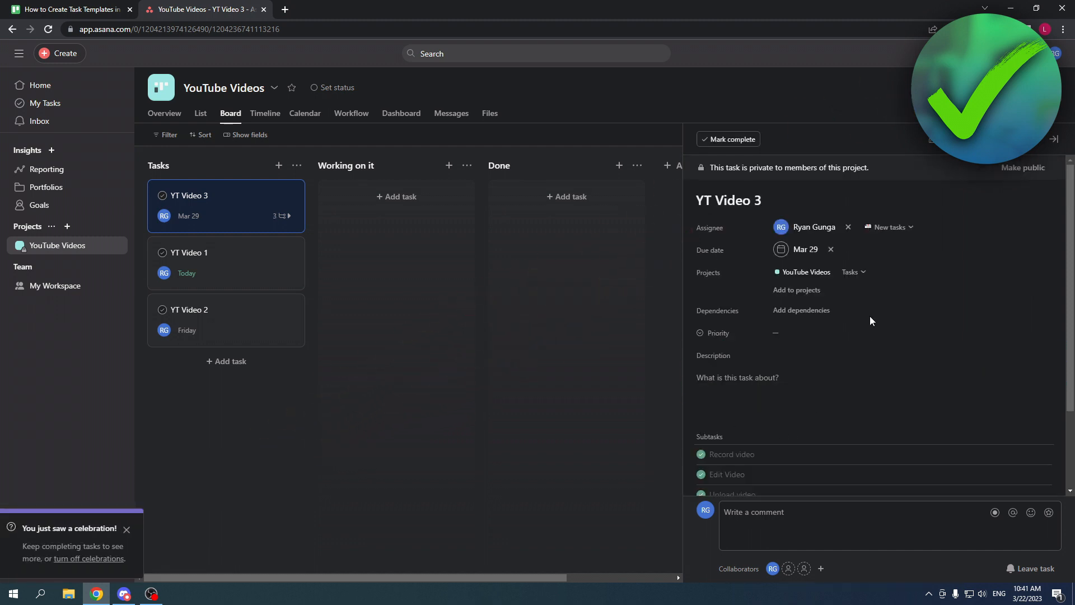
left_click(1049, 139)
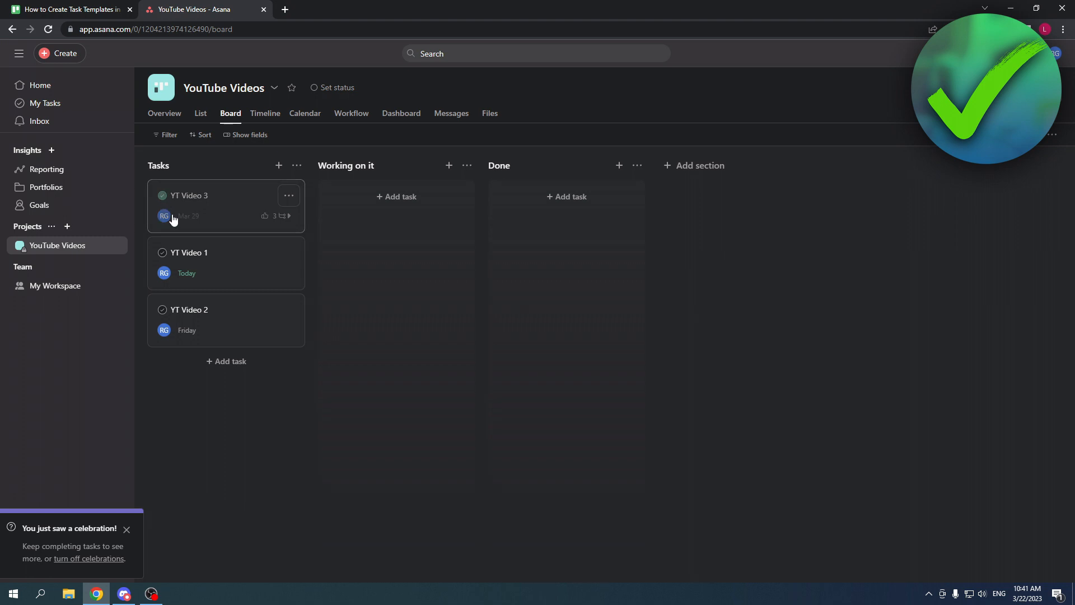
mouse_move(231, 204)
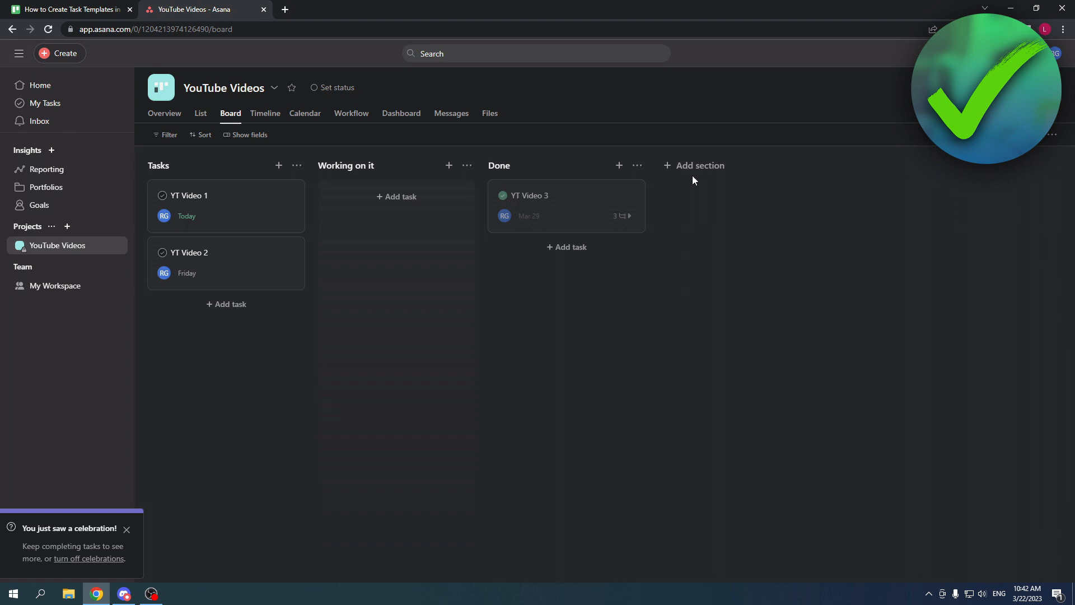
left_click(127, 529)
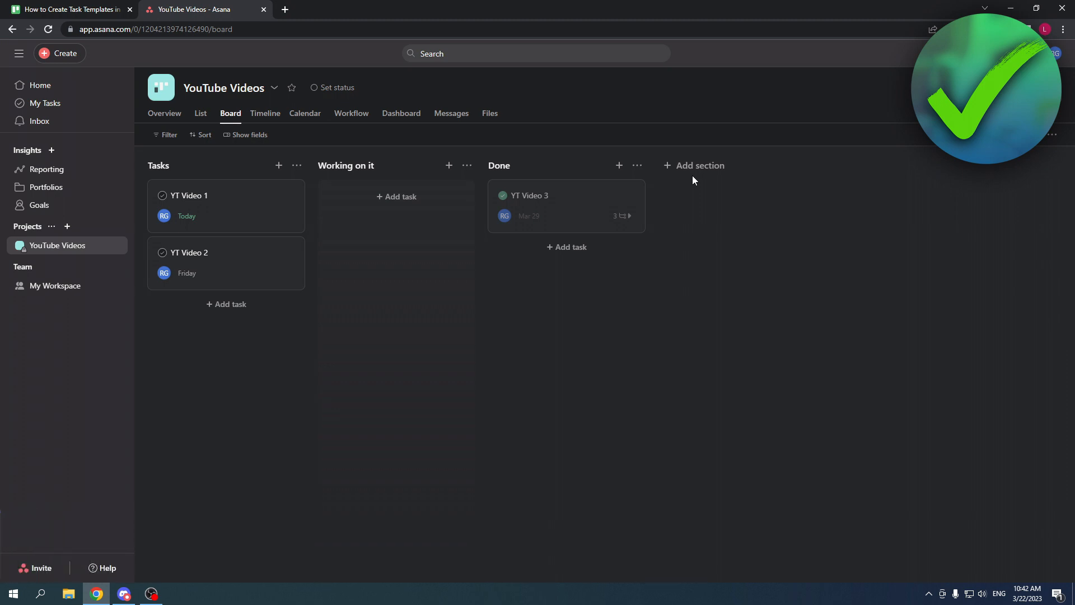